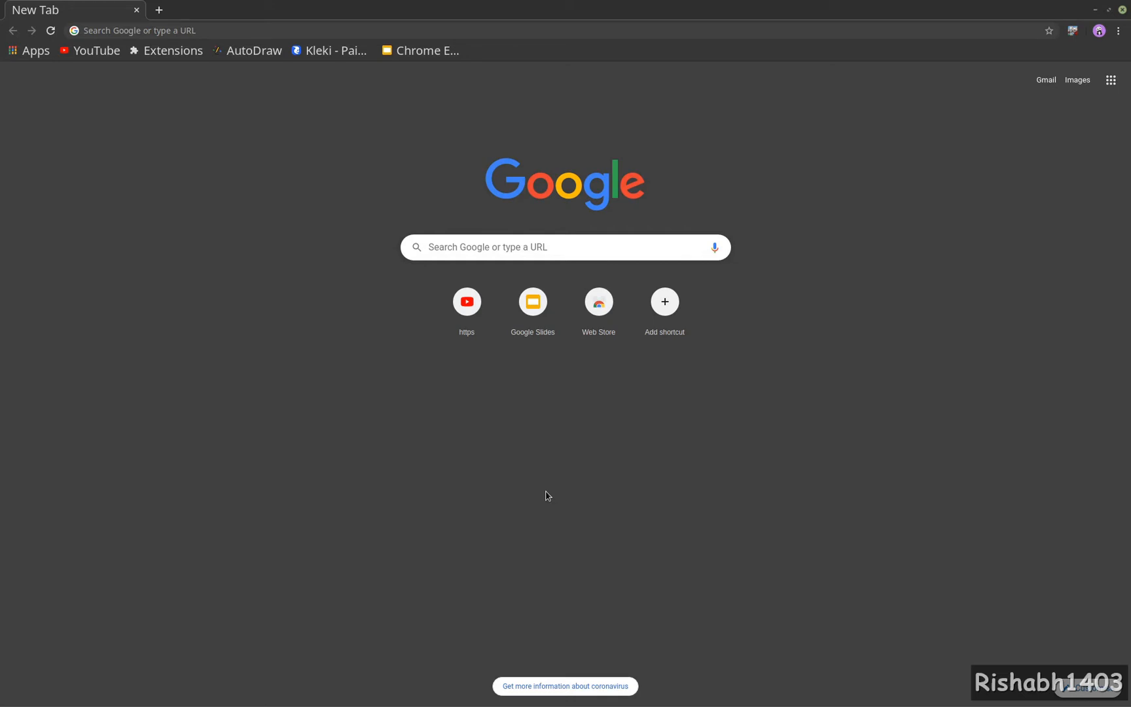
{"action": "mouse_move", "coordinate": [547, 494]}
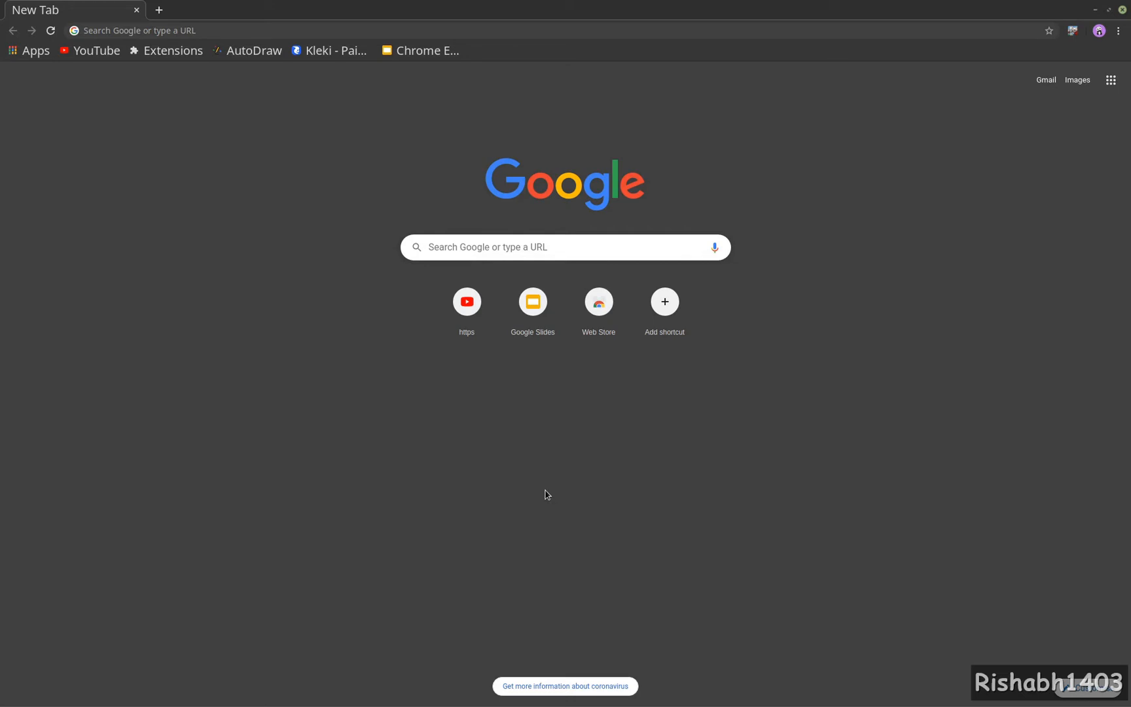
{"action": "mouse_move", "coordinate": [1056, 49]}
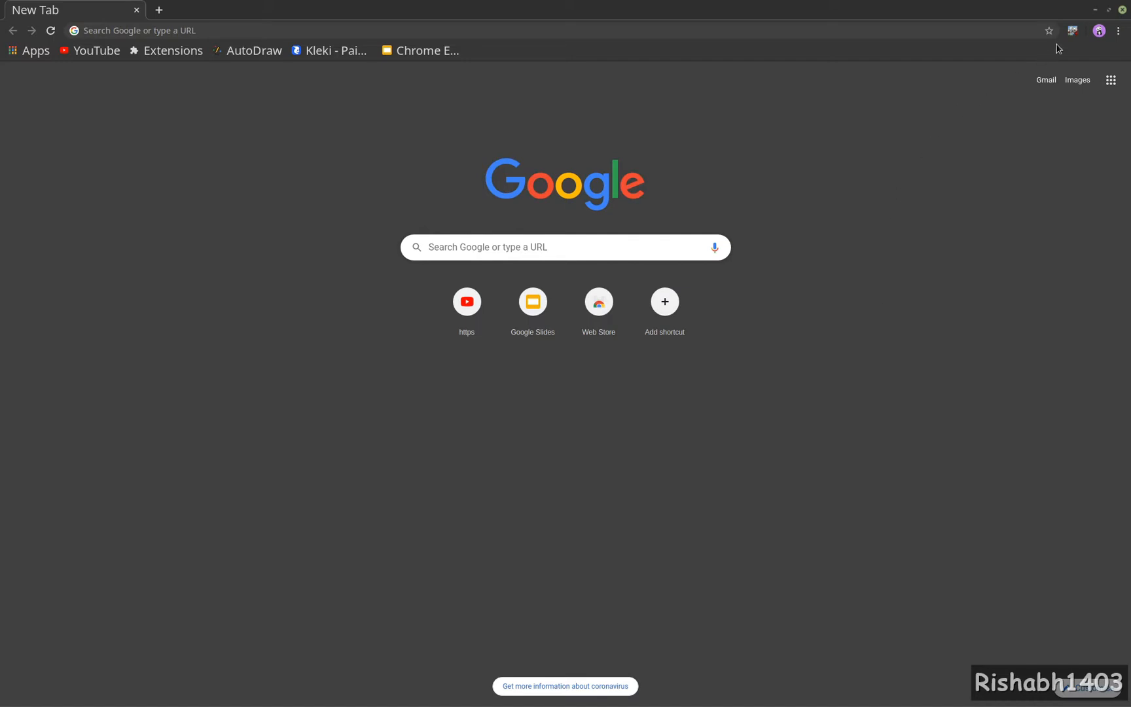
- Show the extension popup greeting 'Hello world' above an empty input box
{"action": "left_click", "coordinate": [1072, 30]}
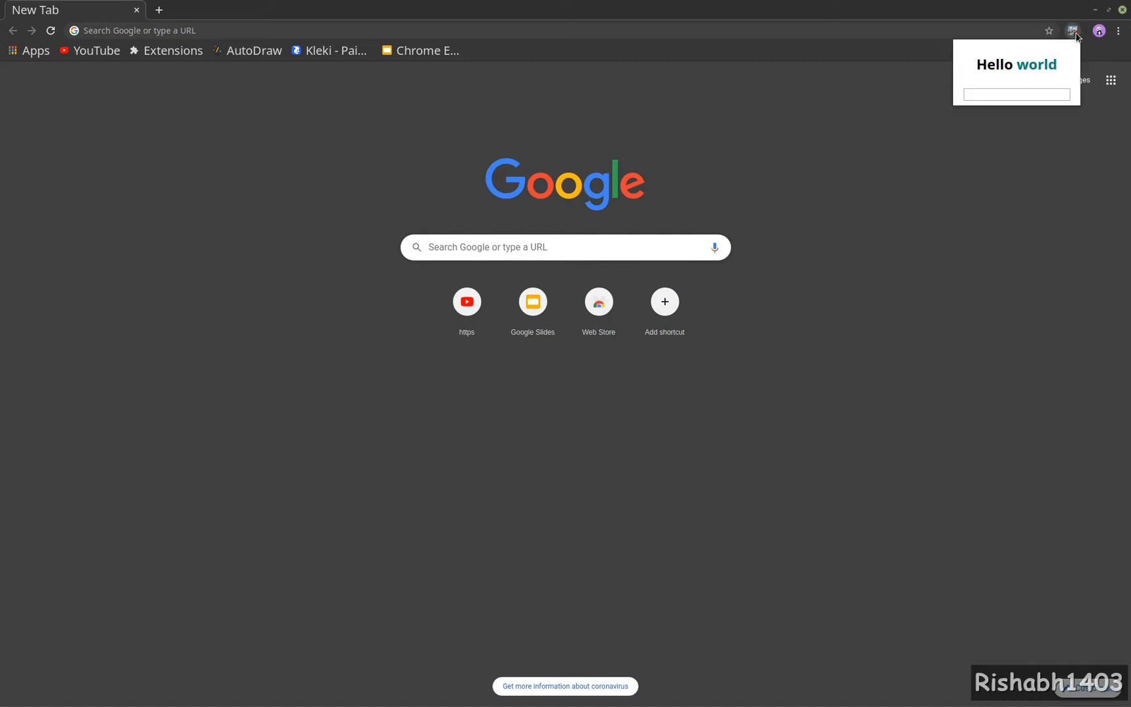
{"action": "mouse_move", "coordinate": [1007, 69]}
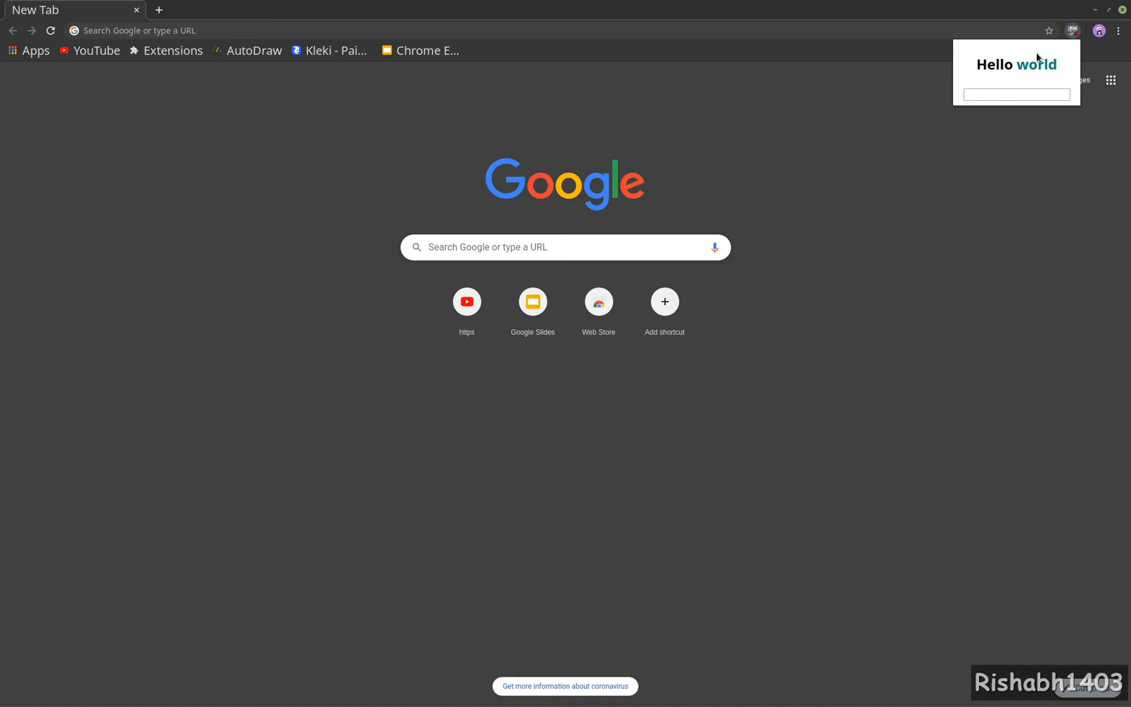
- Enter 'vvj' then 'ghj' in the popup's input so the greeting replaces 'world' live
{"action": "left_click", "coordinate": [1016, 94]}
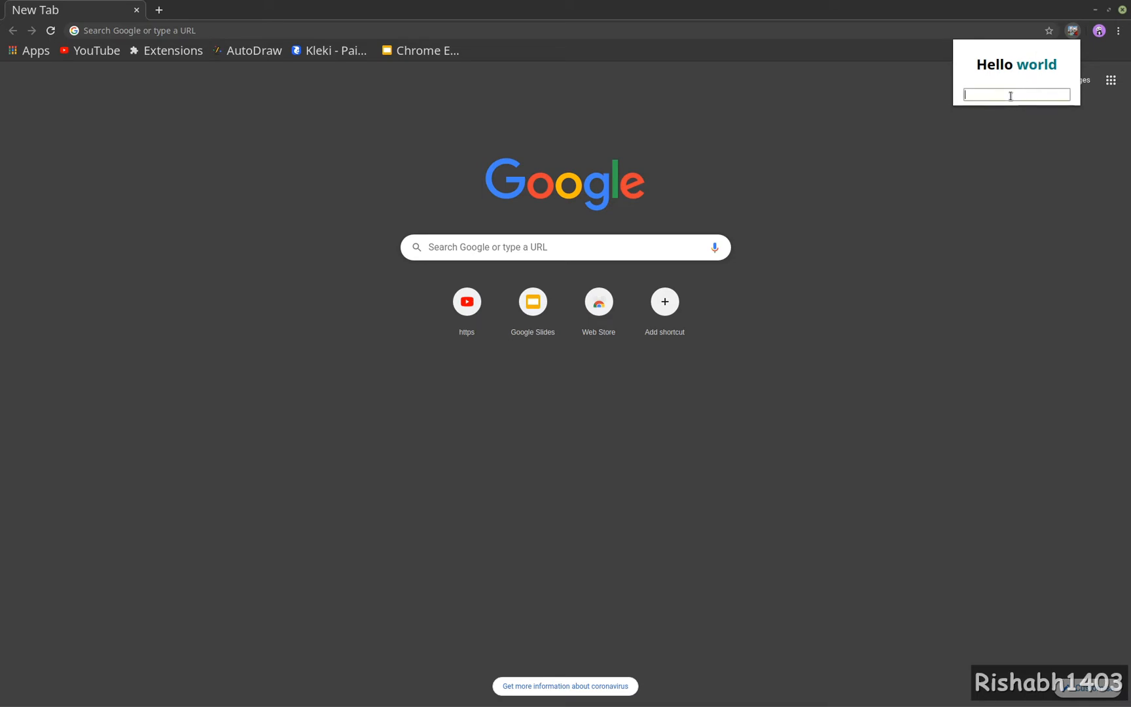
{"action": "type", "text": "vvj"}
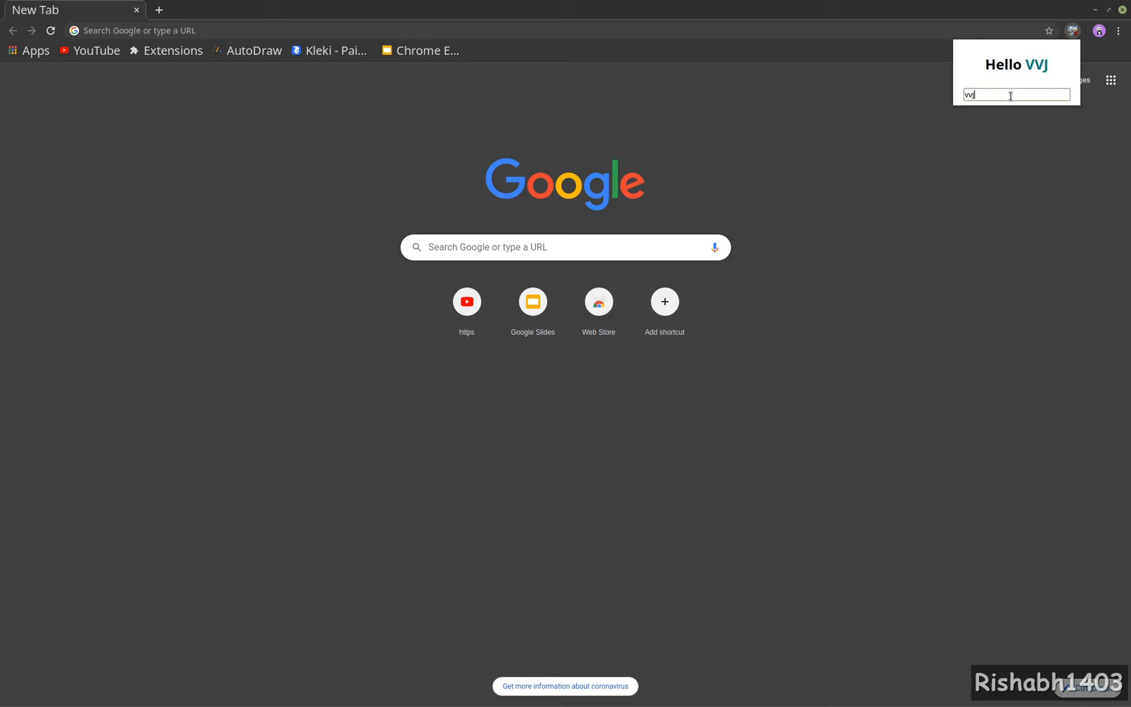
{"action": "type", "text": "ghj"}
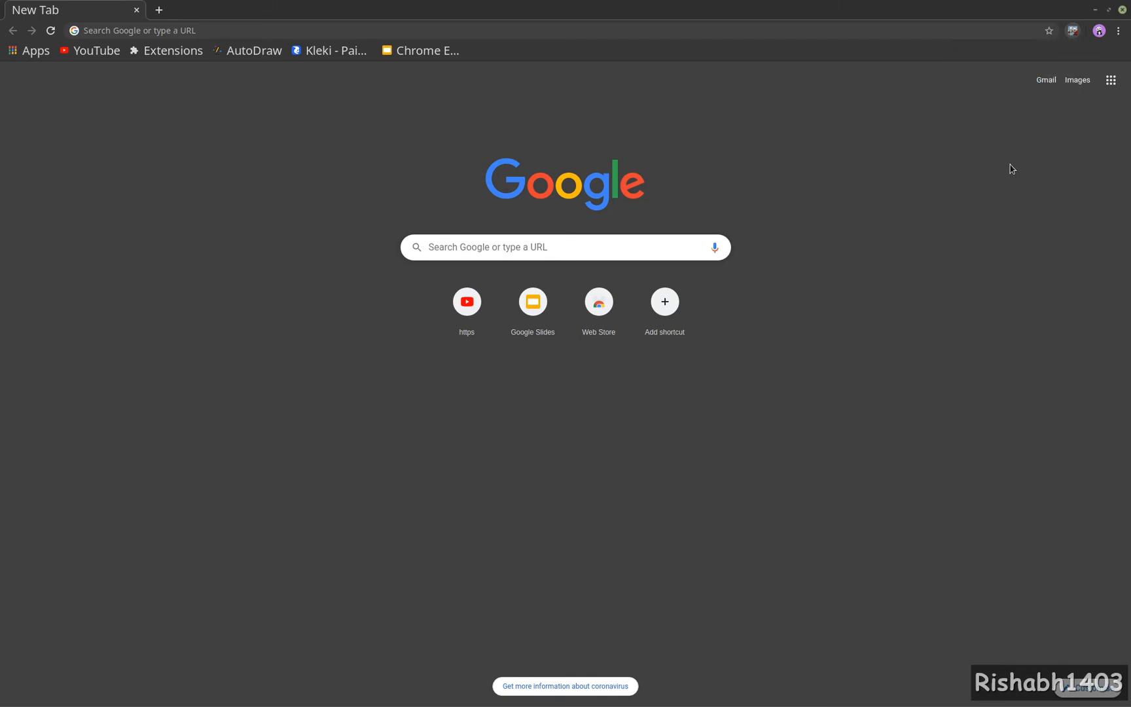
{"action": "mouse_move", "coordinate": [1072, 31]}
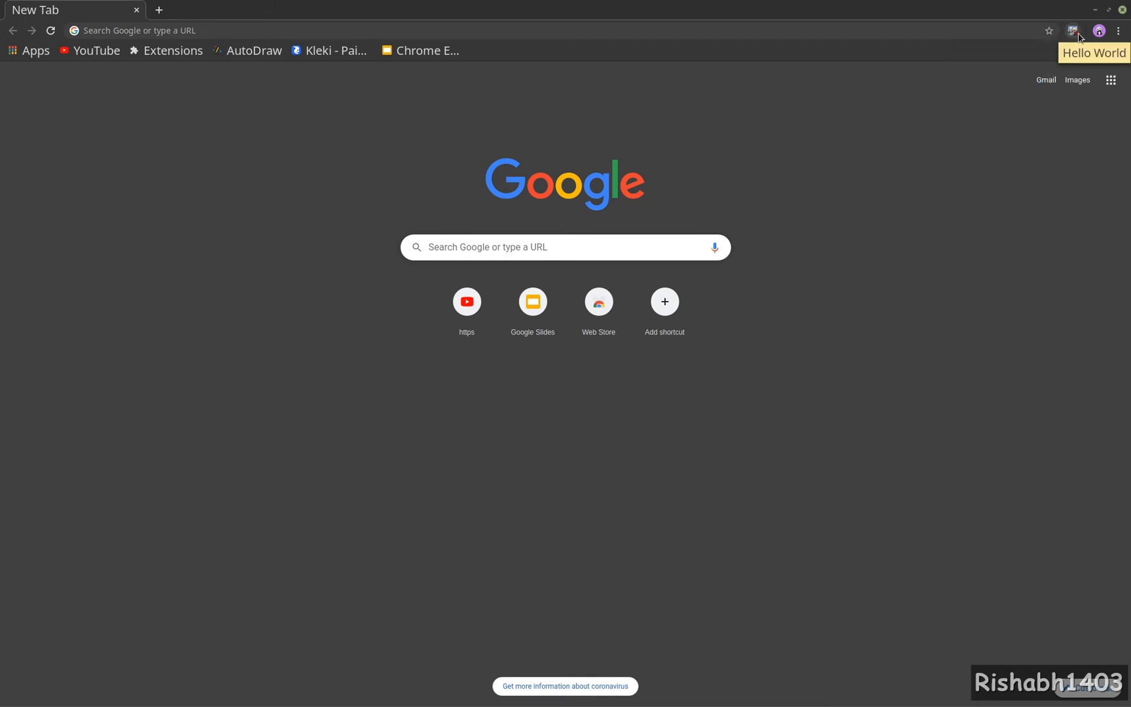
- Reopen the popup to confirm the greeting reverted to 'Hello world' with an empty input
{"action": "left_click", "coordinate": [1072, 30]}
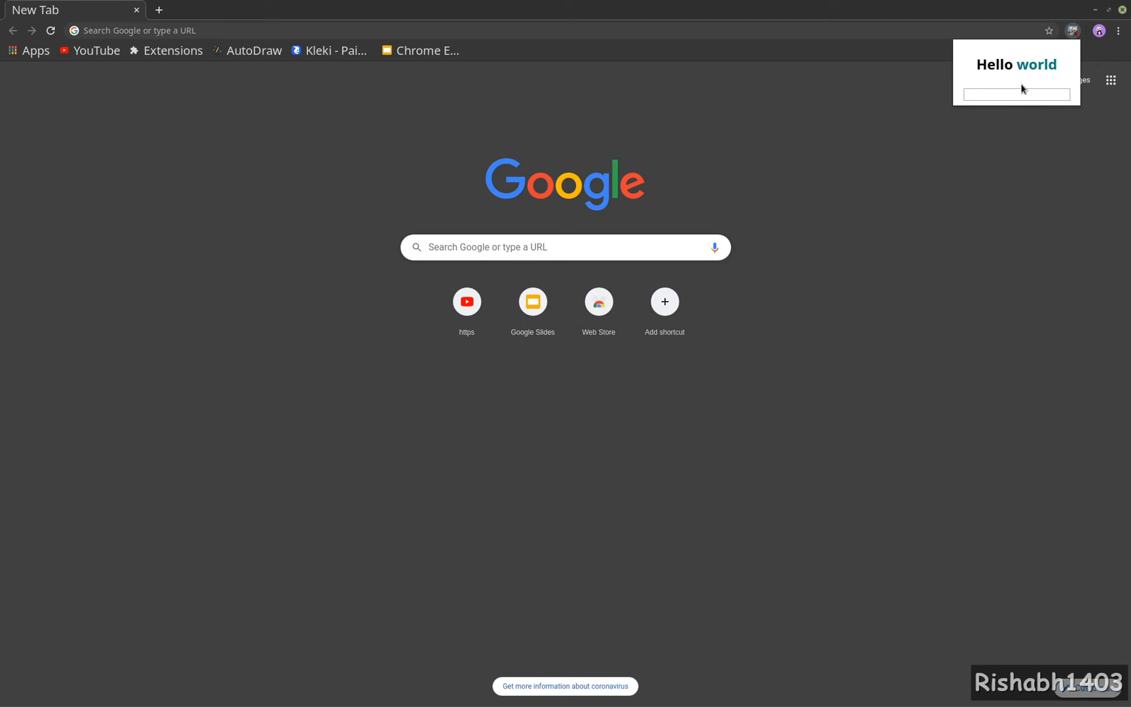
{"action": "mouse_move", "coordinate": [945, 127]}
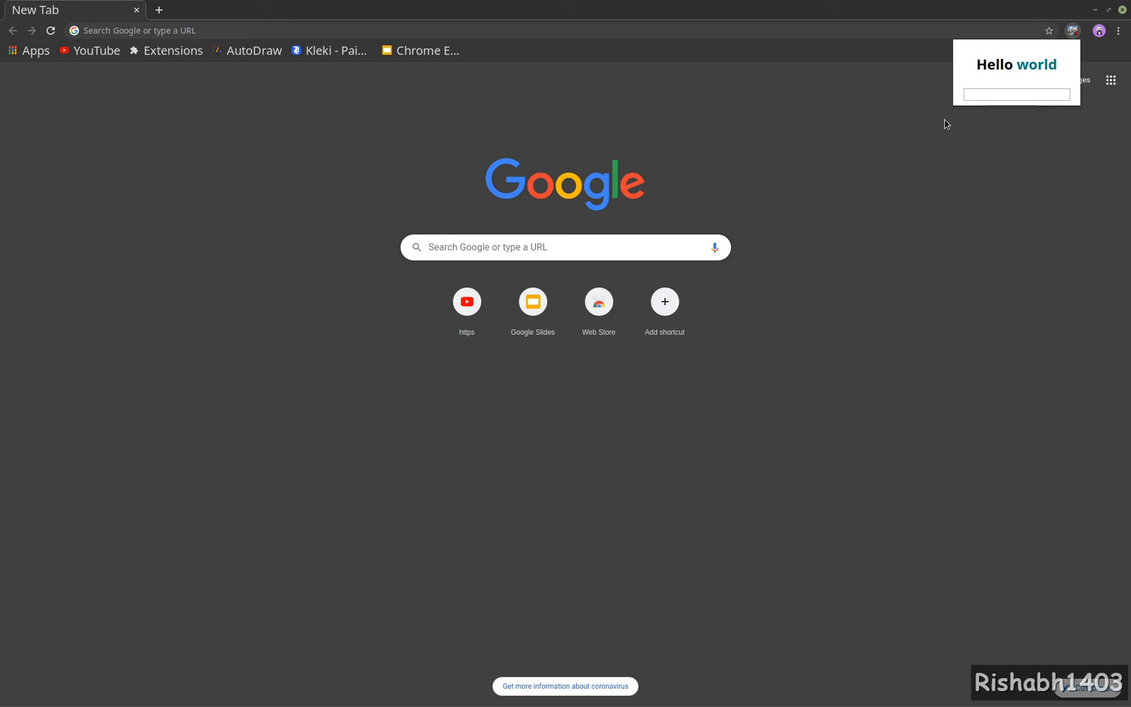
{"action": "mouse_move", "coordinate": [945, 127]}
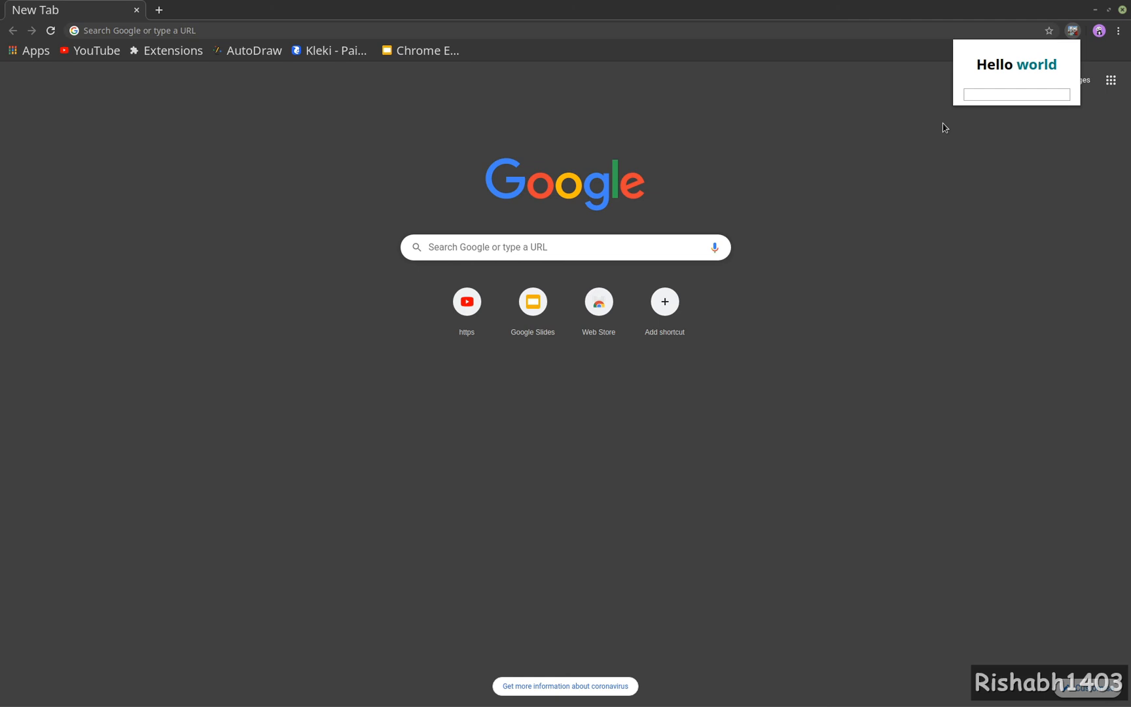